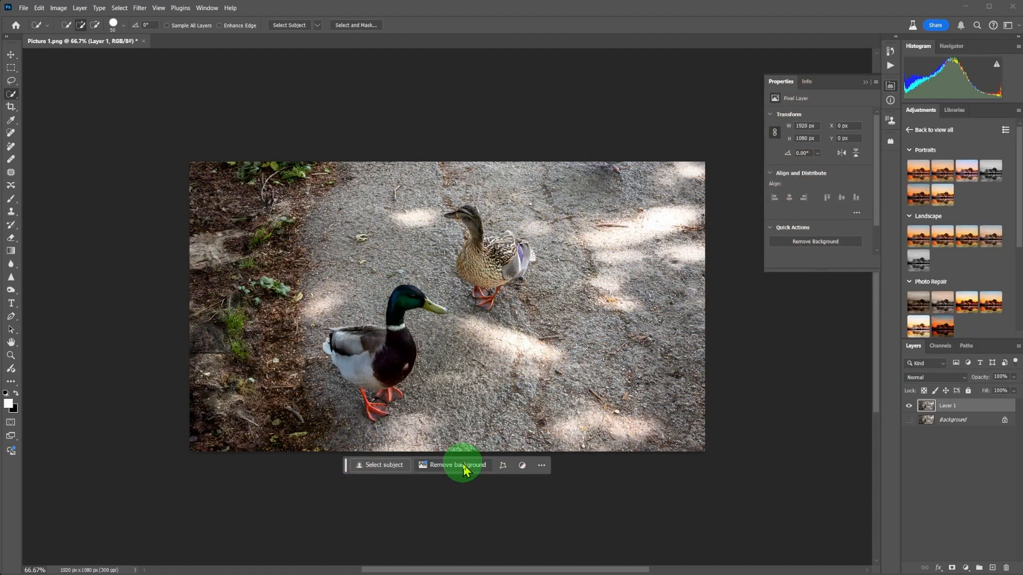
mouse_move(461, 504)
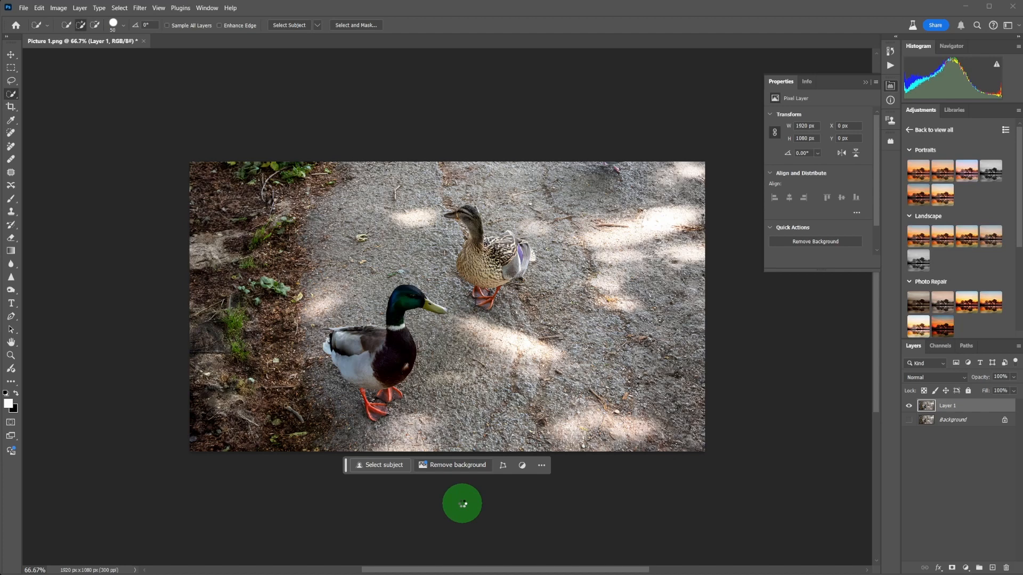
Remove the gravel path background so only the two ducks remain on transparency.
click(457, 465)
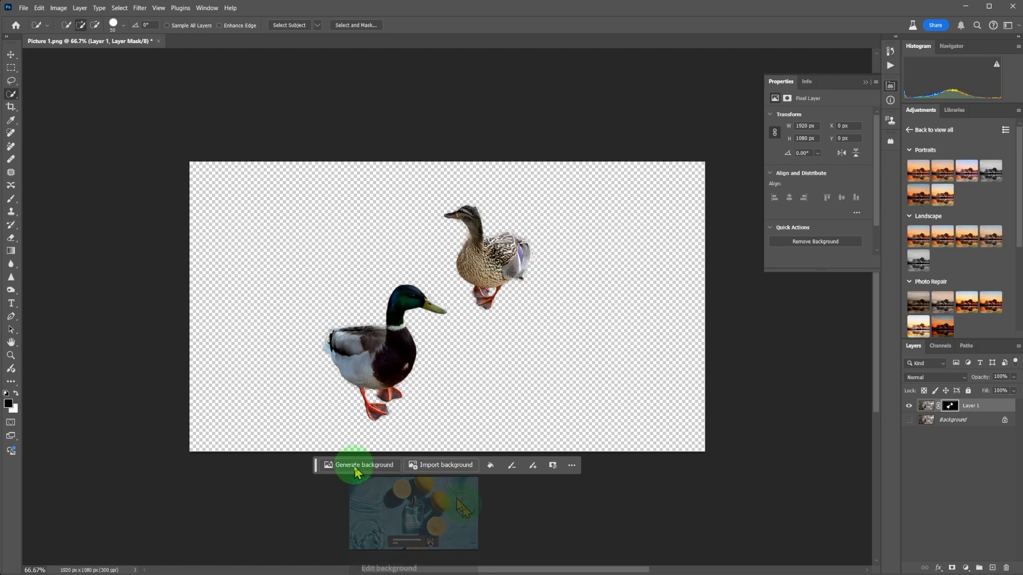
Generate a 'pond' background behind the ducks and choose the third variation.
click(363, 465)
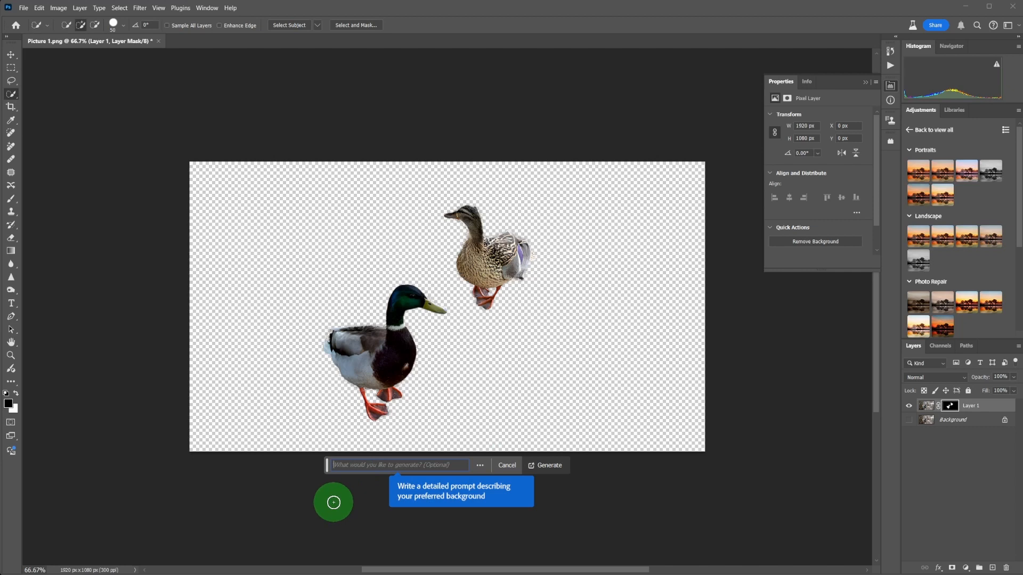
text(pon)
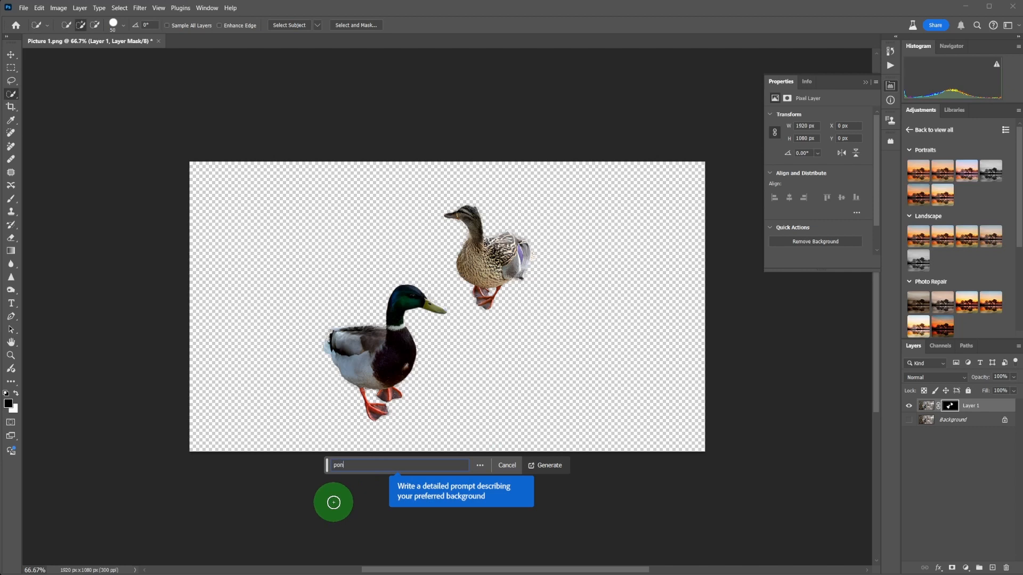
click(549, 466)
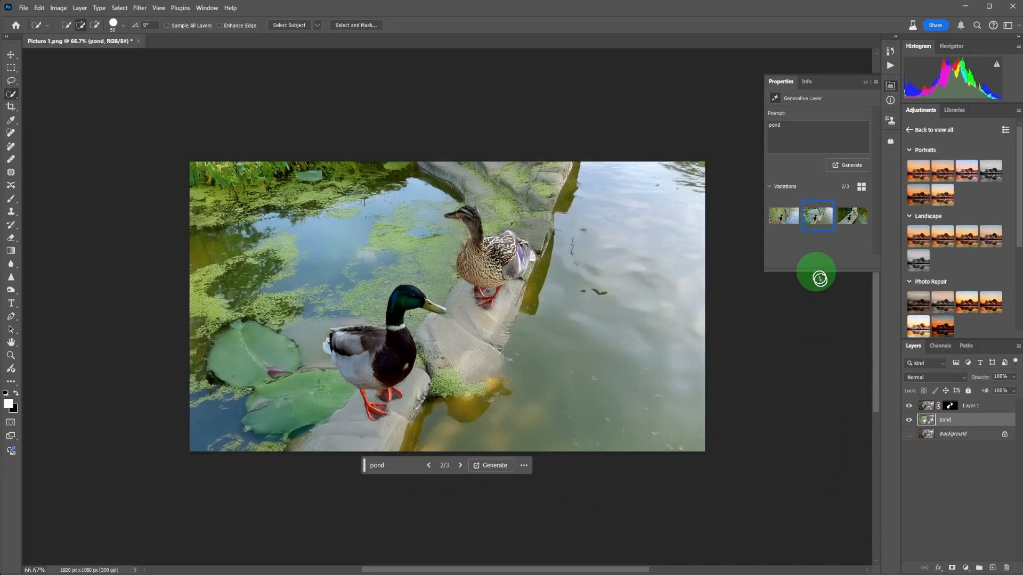
click(853, 215)
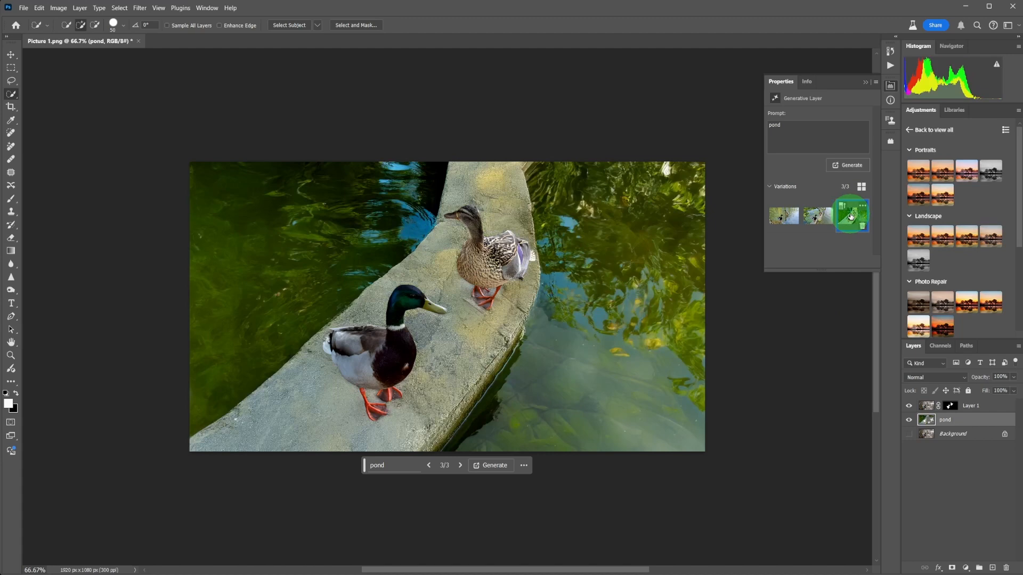
click(851, 215)
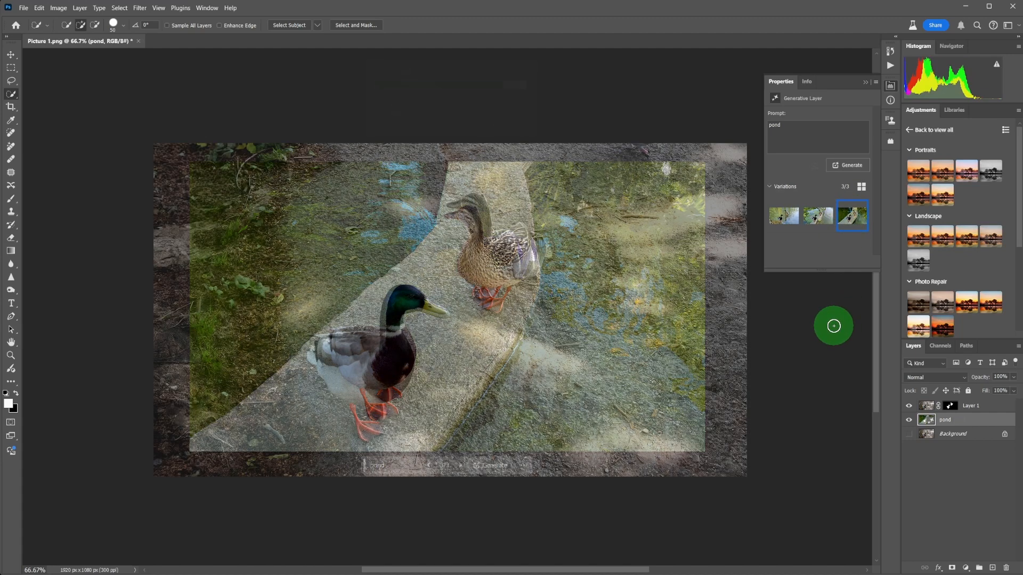
Compare the beach sand background variations and keep the first one with the driftwood log.
click(850, 165)
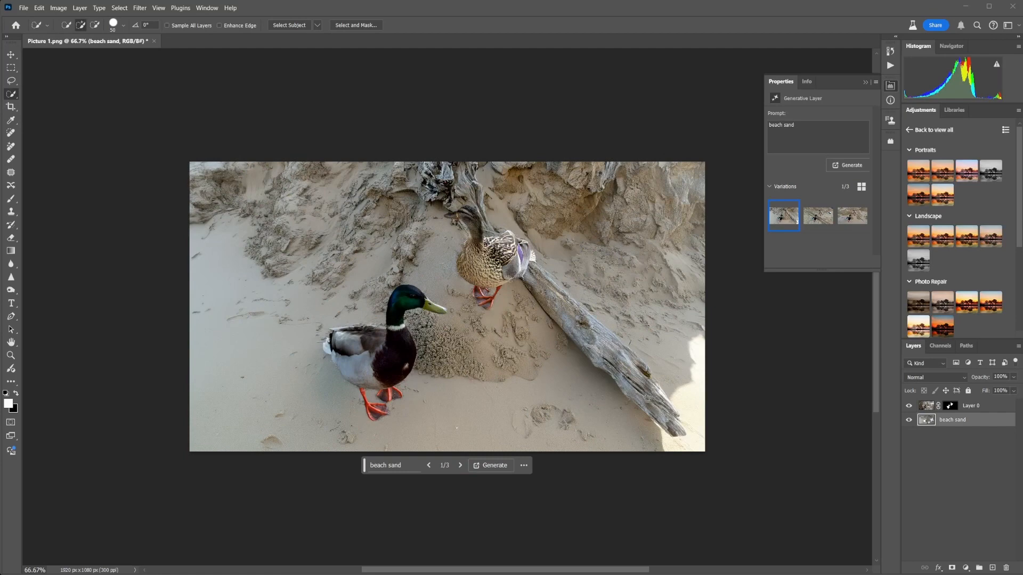
click(852, 216)
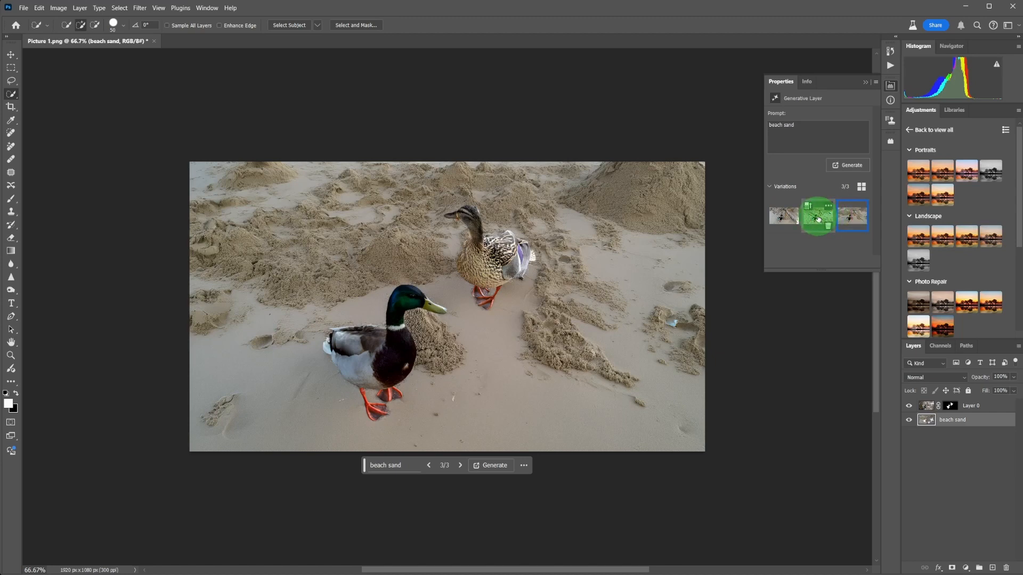
click(782, 216)
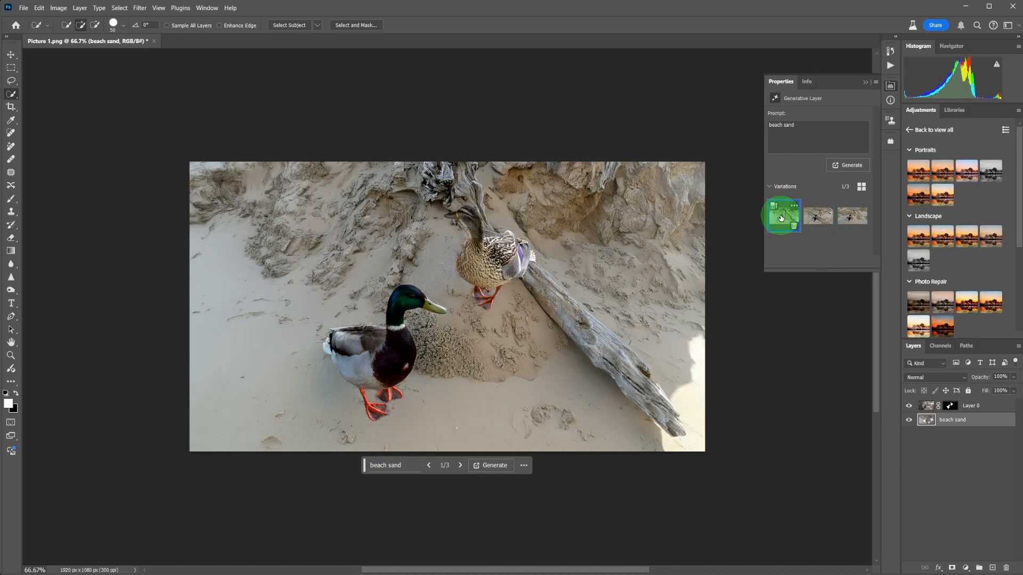
click(818, 217)
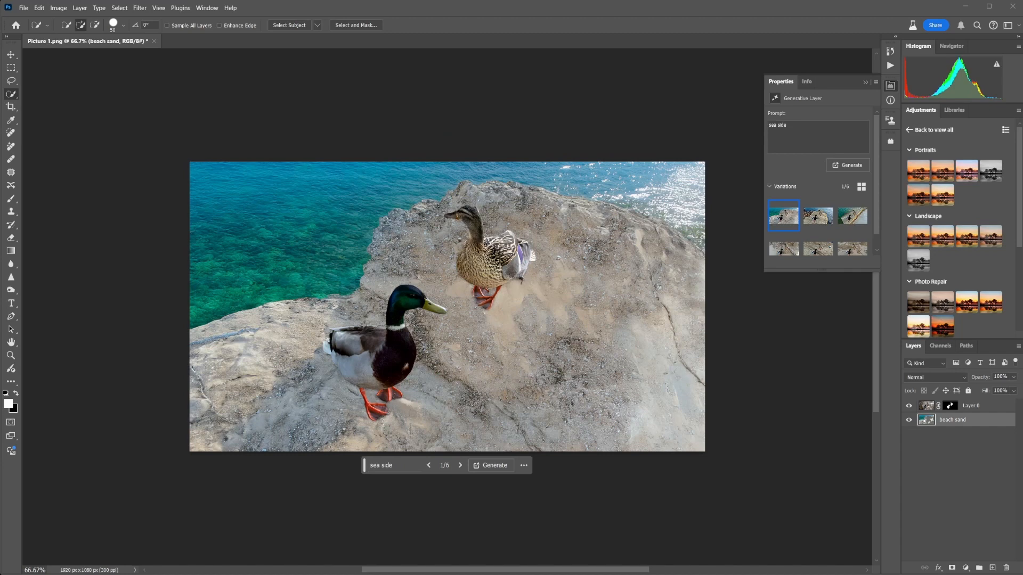
Preview the second and third seaside variations, then settle on the first turquoise-water rocky shore.
click(818, 217)
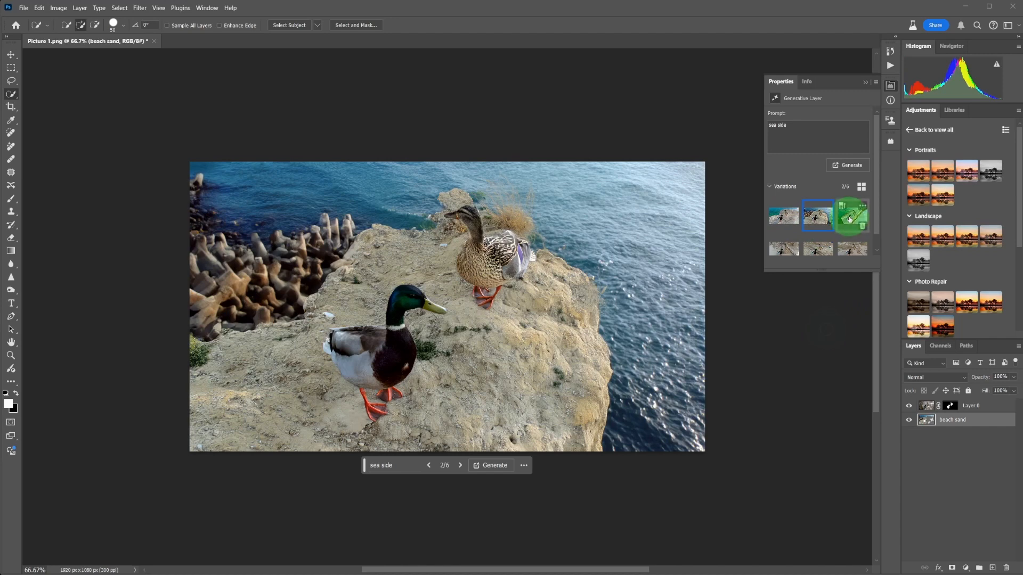
click(852, 216)
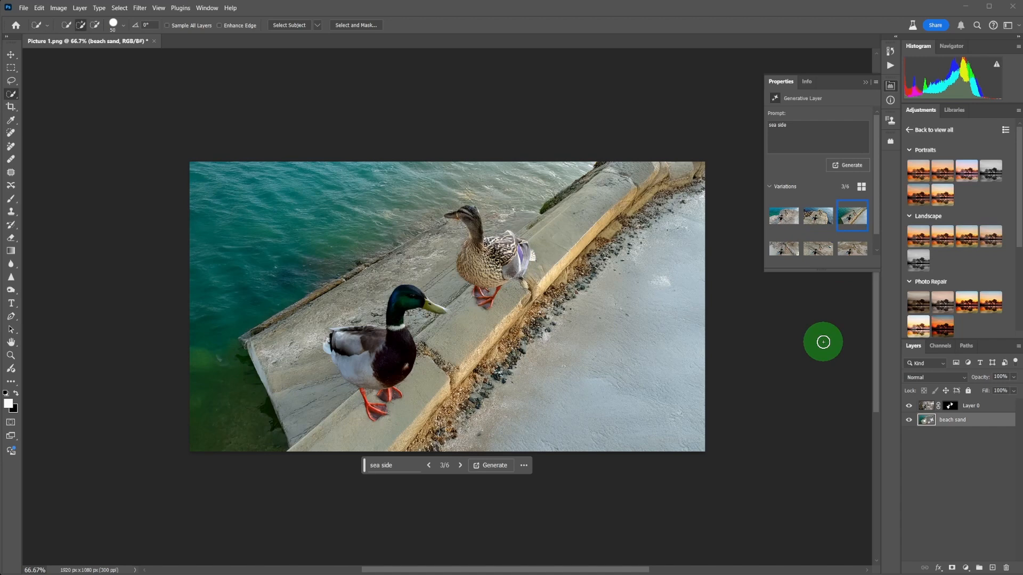
click(784, 216)
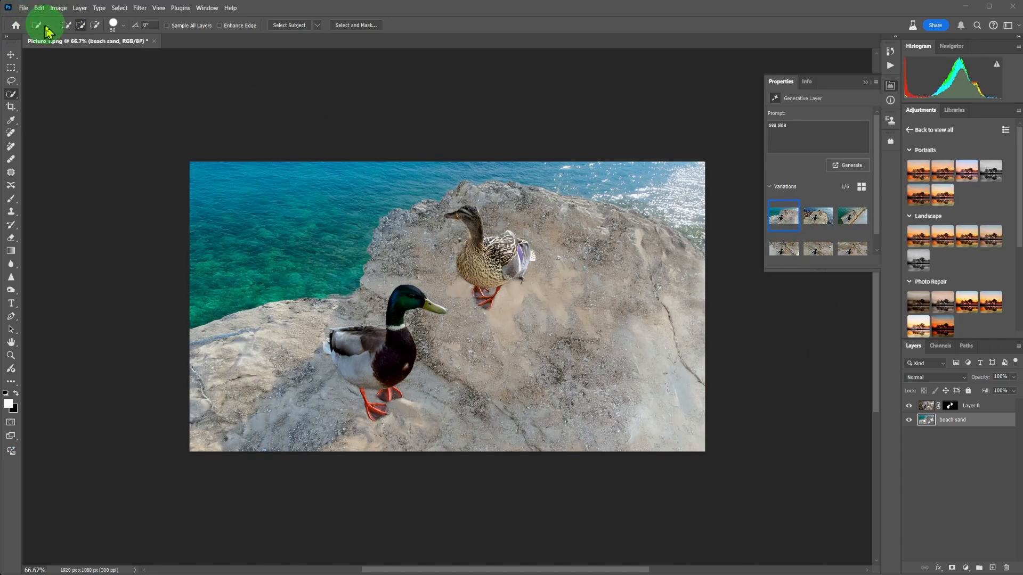
Create a new blank white 1920 × 1080 document from the custom preset.
click(23, 8)
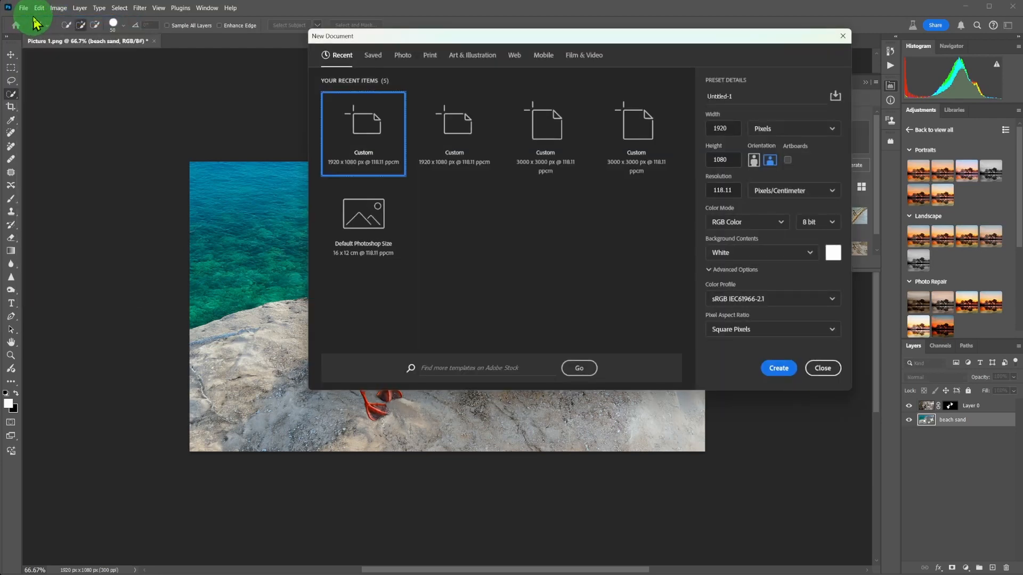
mouse_move(768, 159)
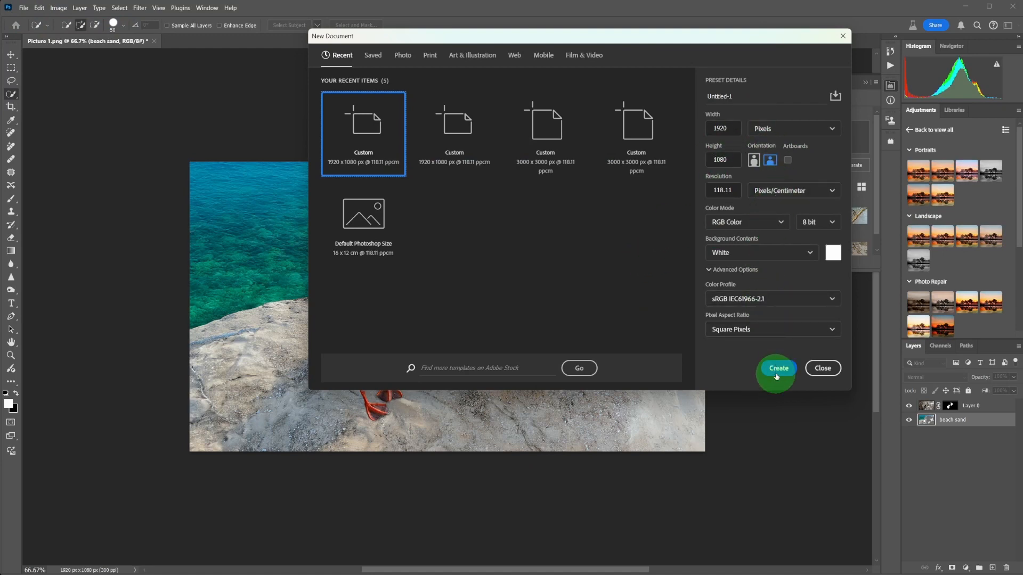
click(777, 368)
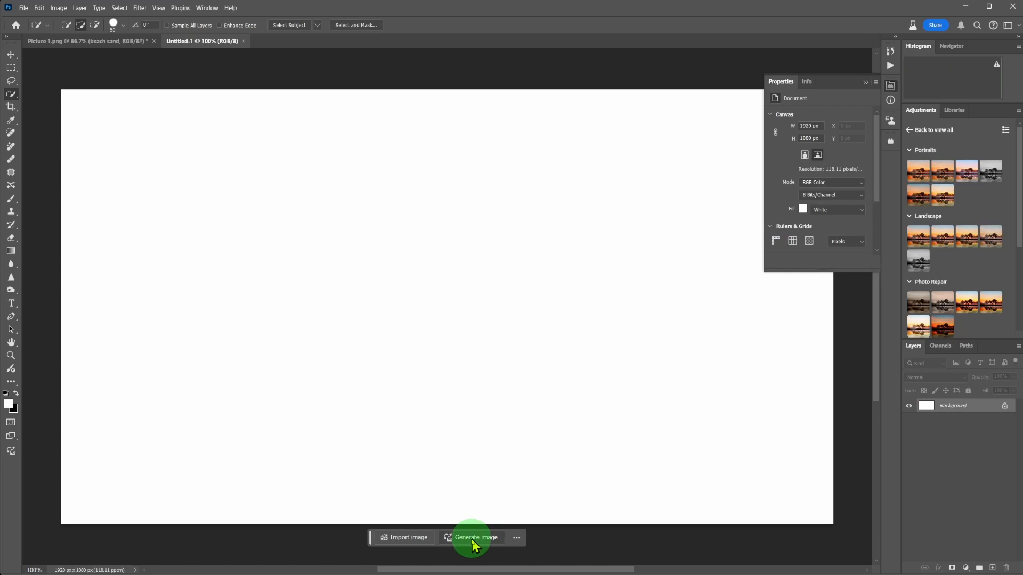
Generate a 'beach sand palm tree' image as a Photo with the Hyper realistic effect.
click(475, 537)
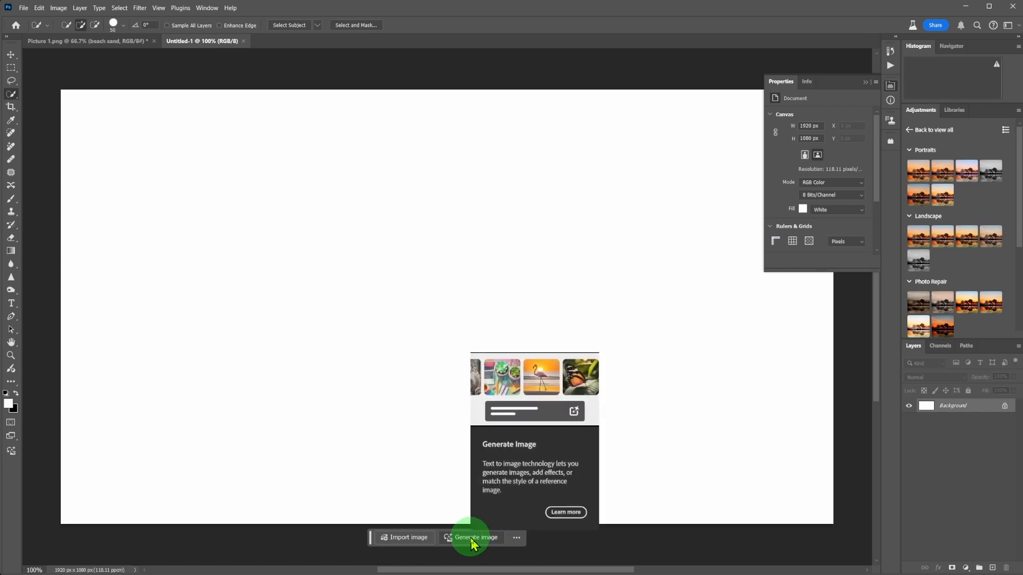
click(475, 537)
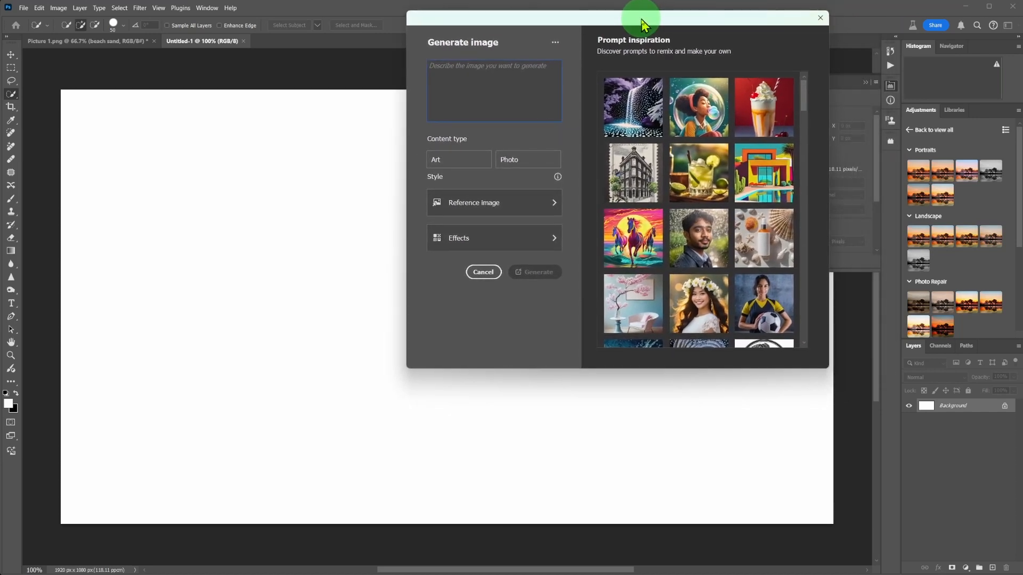
text(beach)
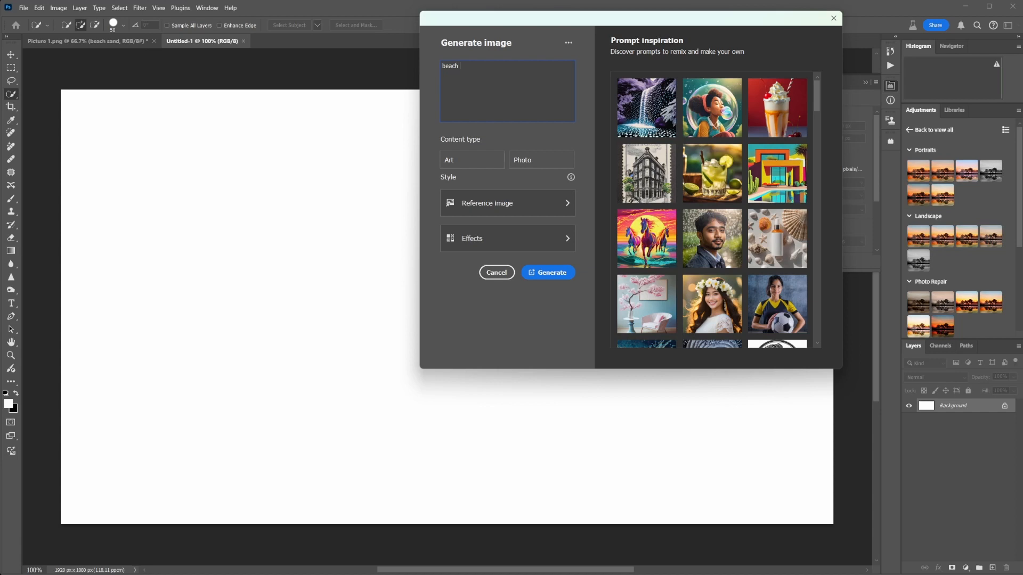
text(sand palm t)
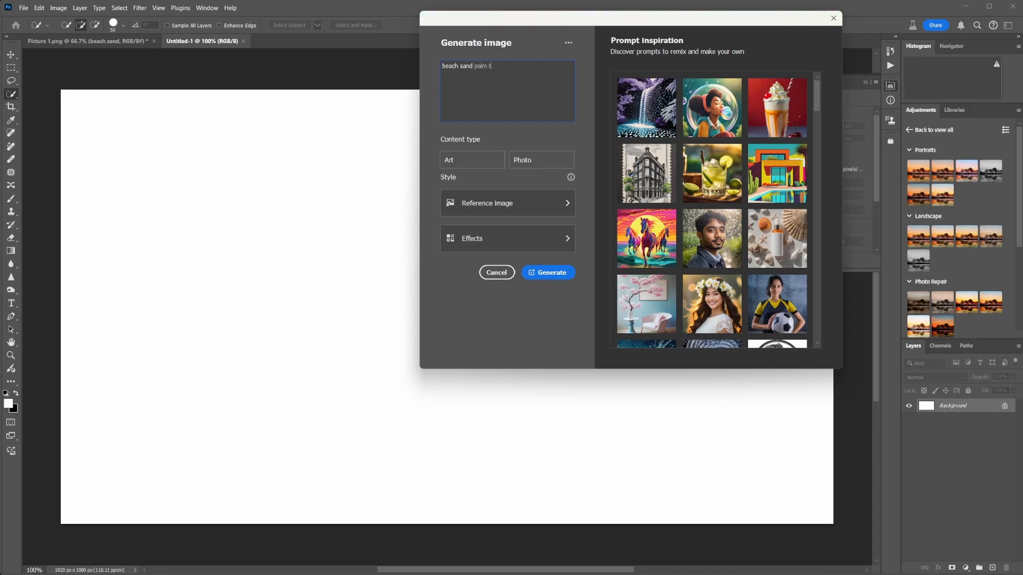
text(ree)
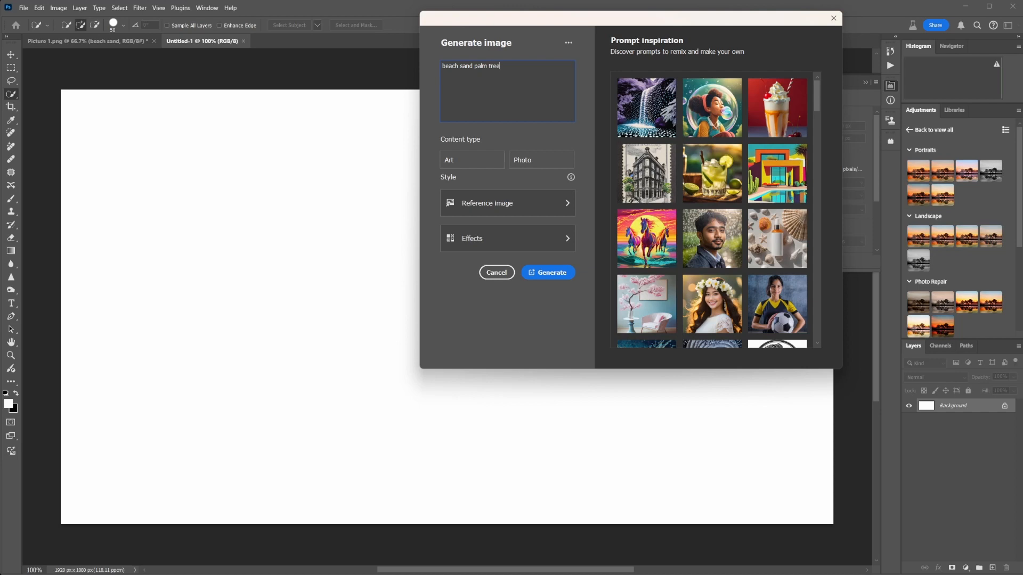
click(540, 160)
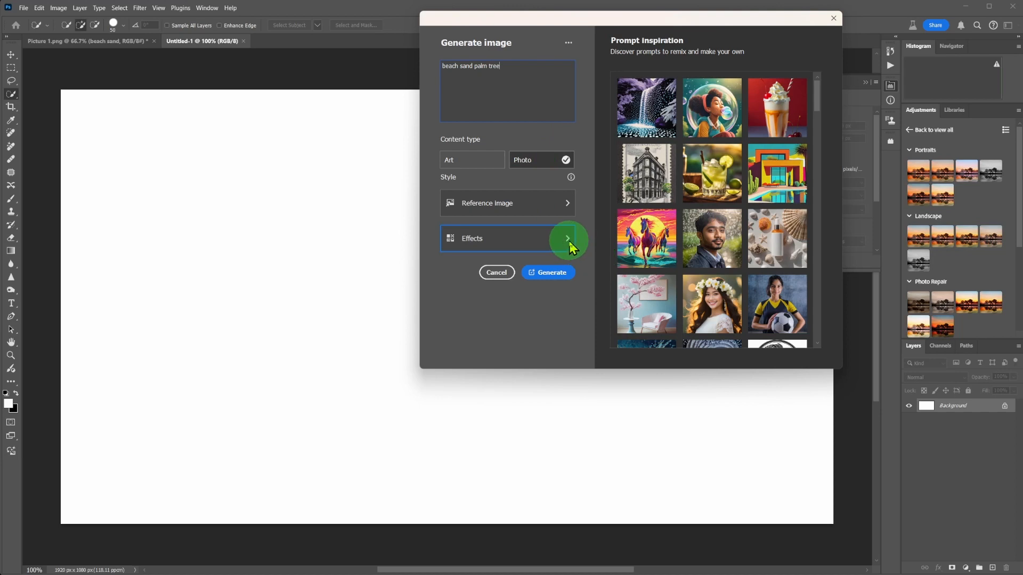
click(565, 238)
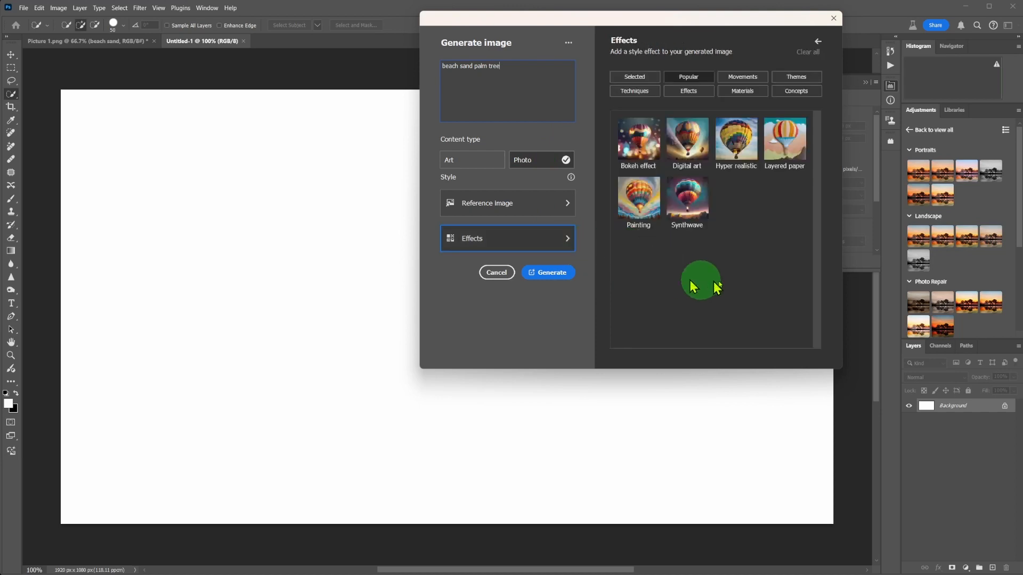
click(737, 139)
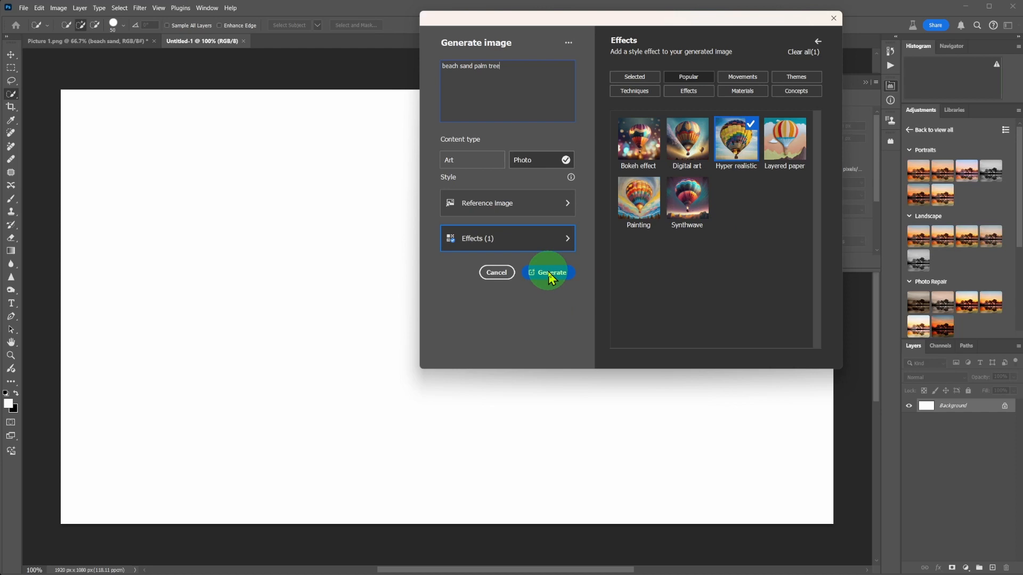
click(551, 272)
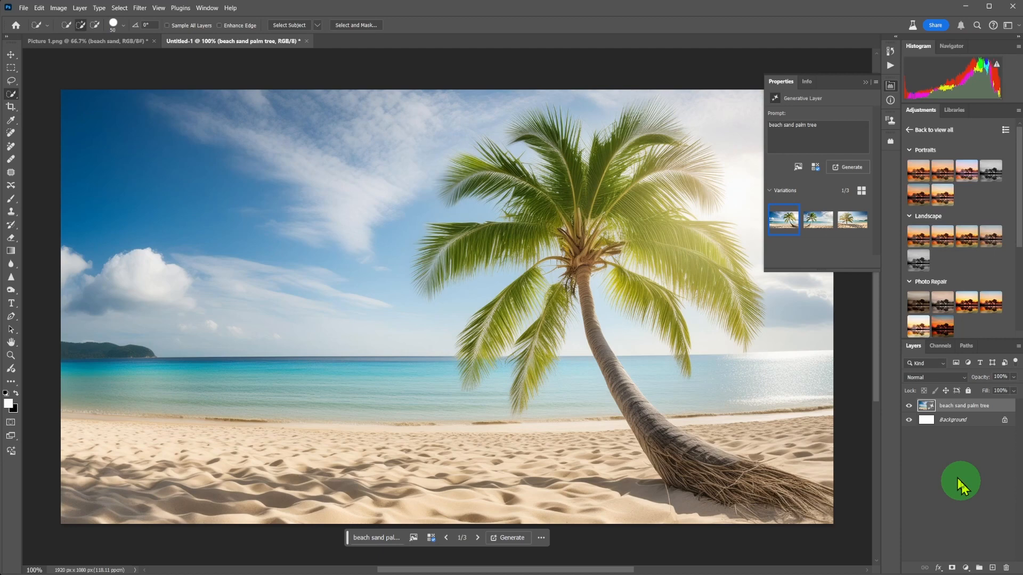
mouse_move(957, 486)
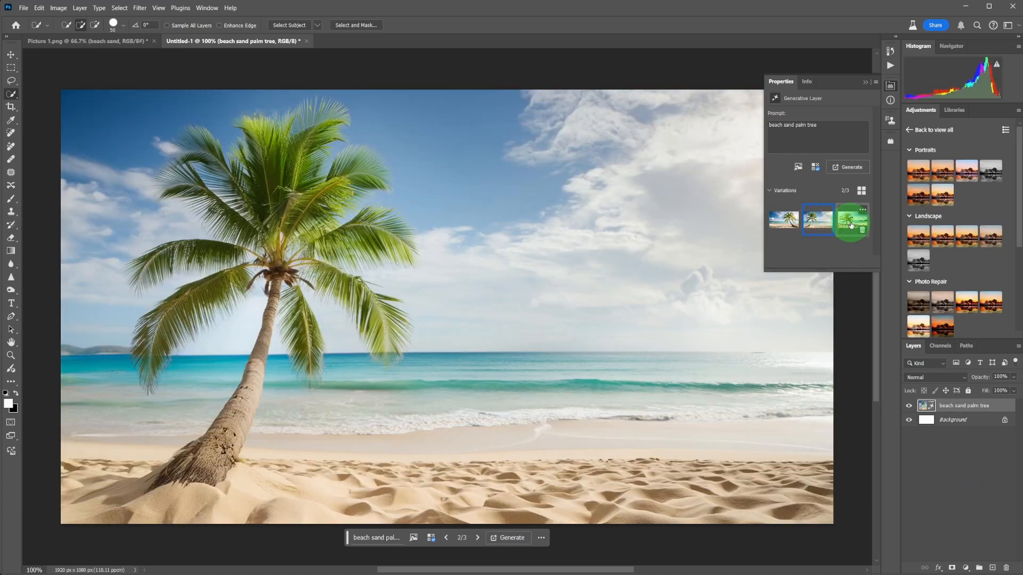
Choose the third palm tree variation, where the tree leans in from the left.
click(851, 221)
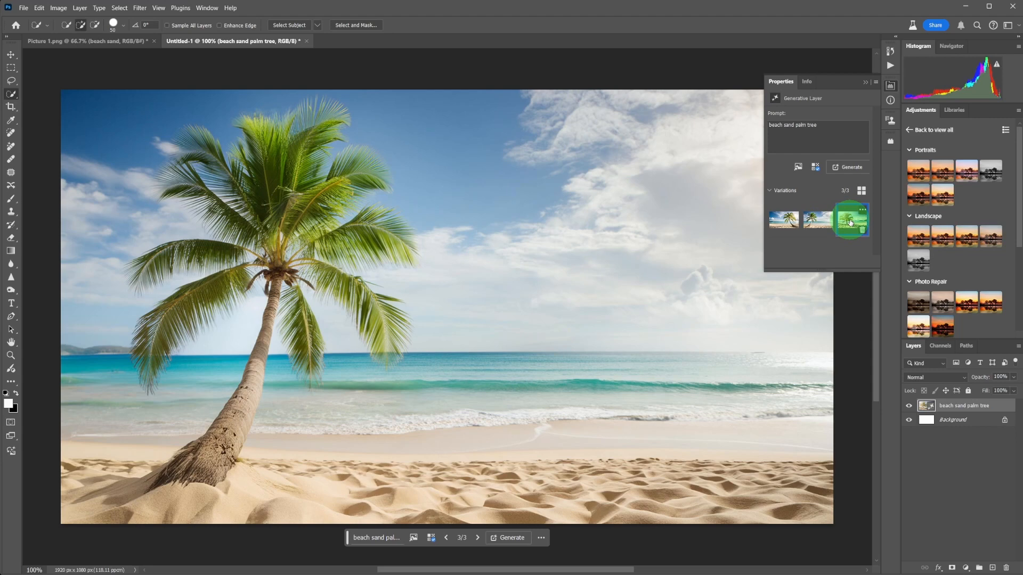
click(850, 220)
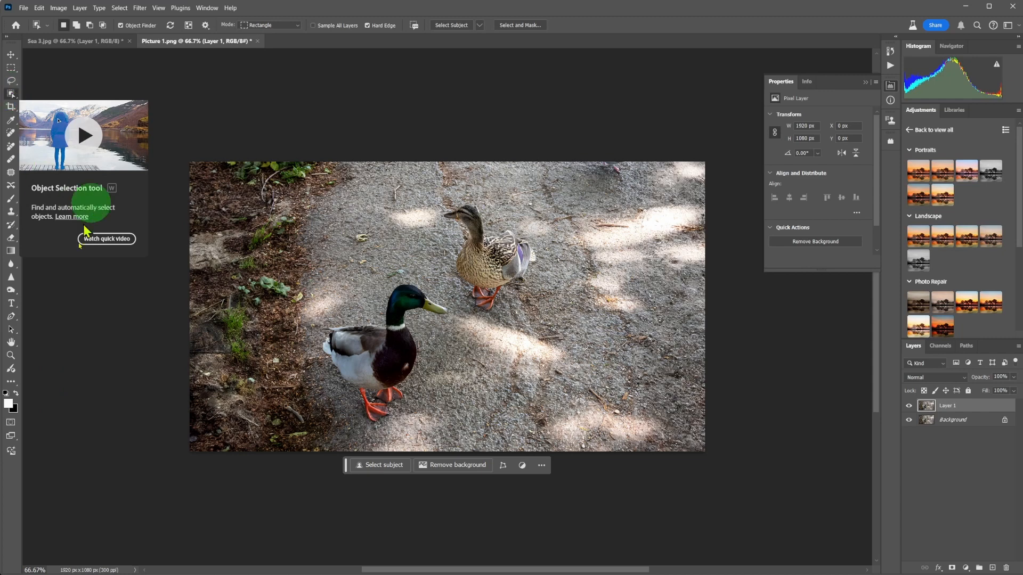
Select the mallard drake as an object and enable Auto-Select for the Move tool.
click(363, 350)
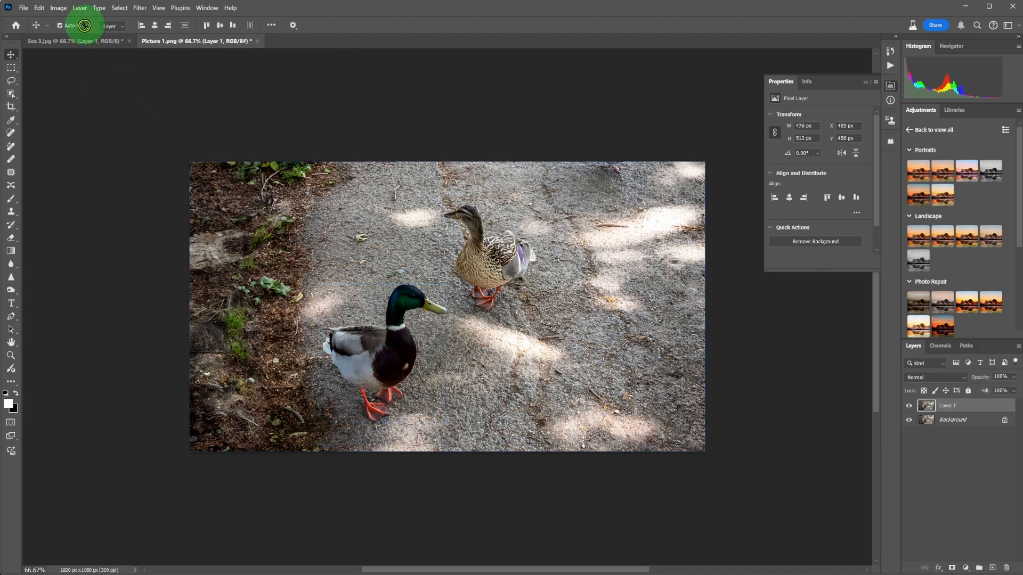
click(75, 41)
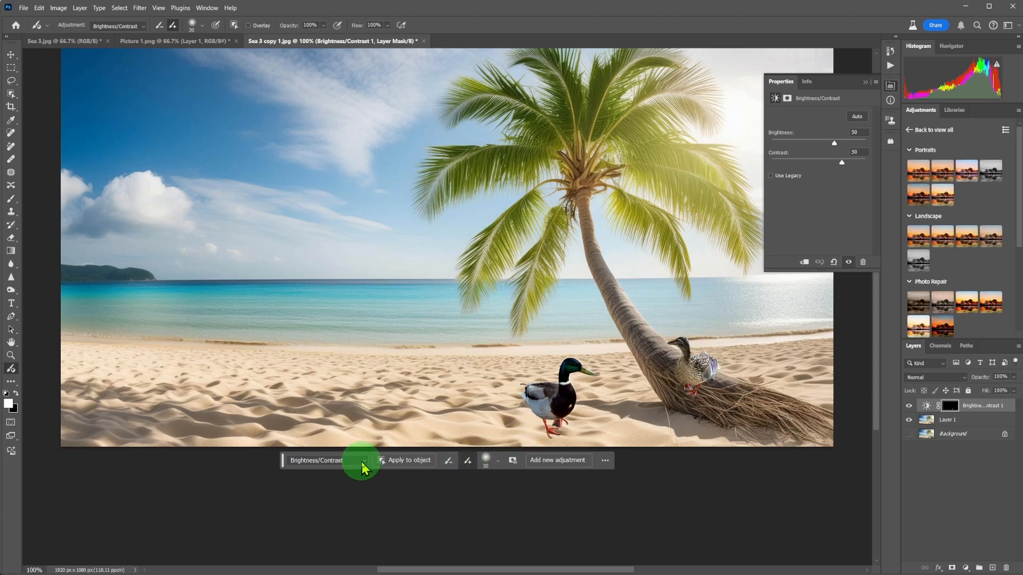
Change the duck adjustment to Curves and lift the midtones from Input 107 to Output 175.
click(364, 460)
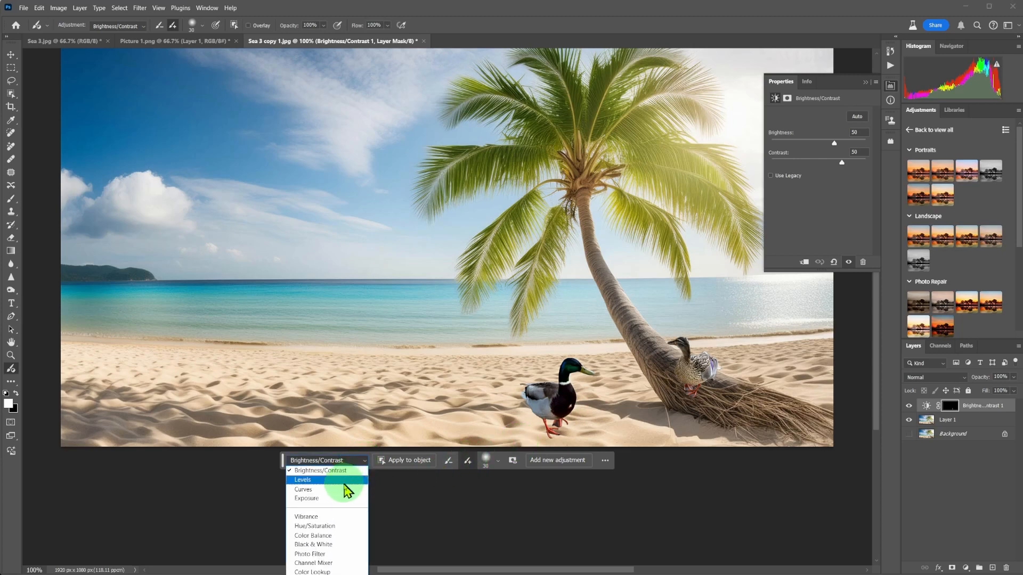
click(304, 490)
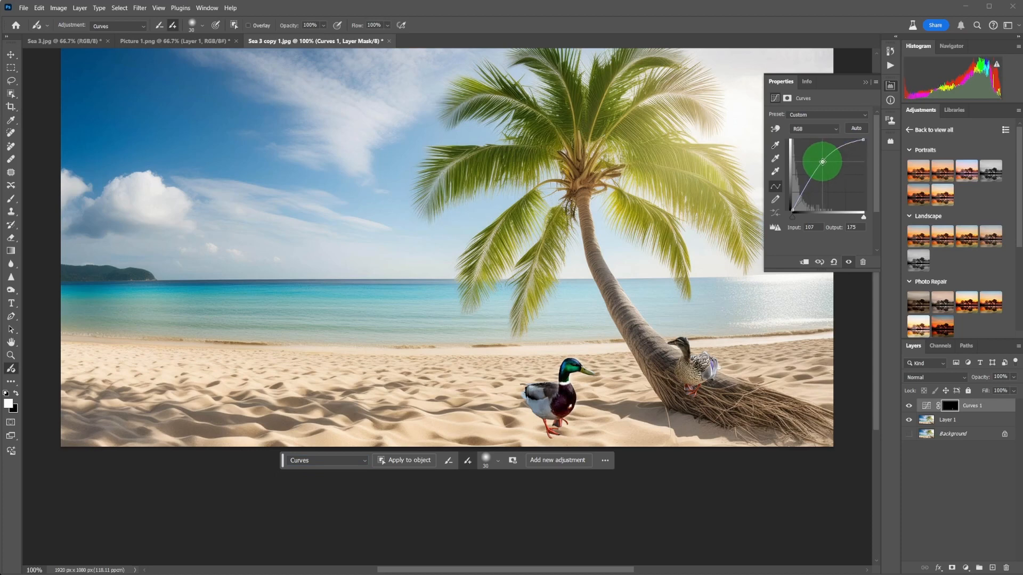
click(821, 161)
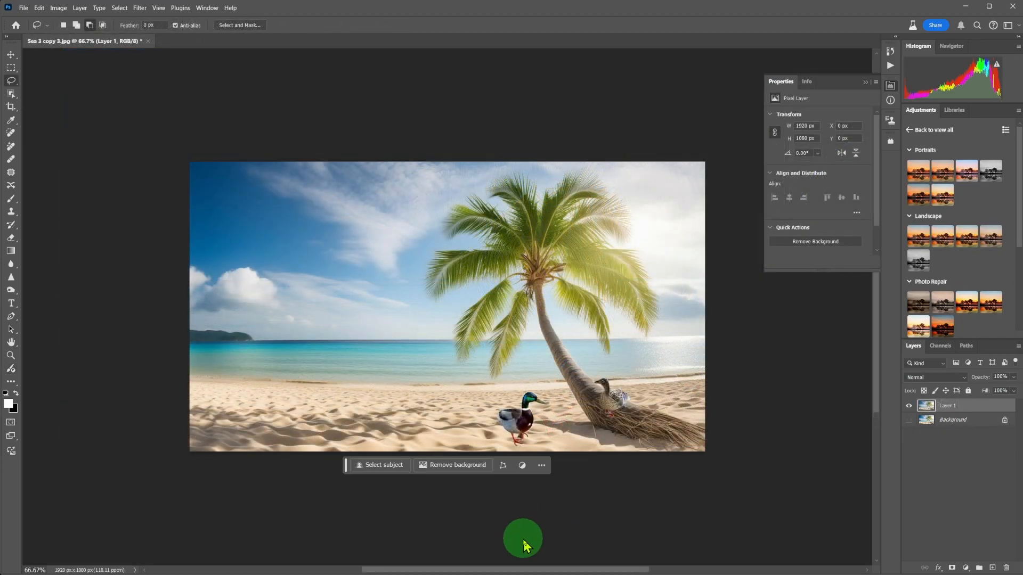
mouse_move(108, 183)
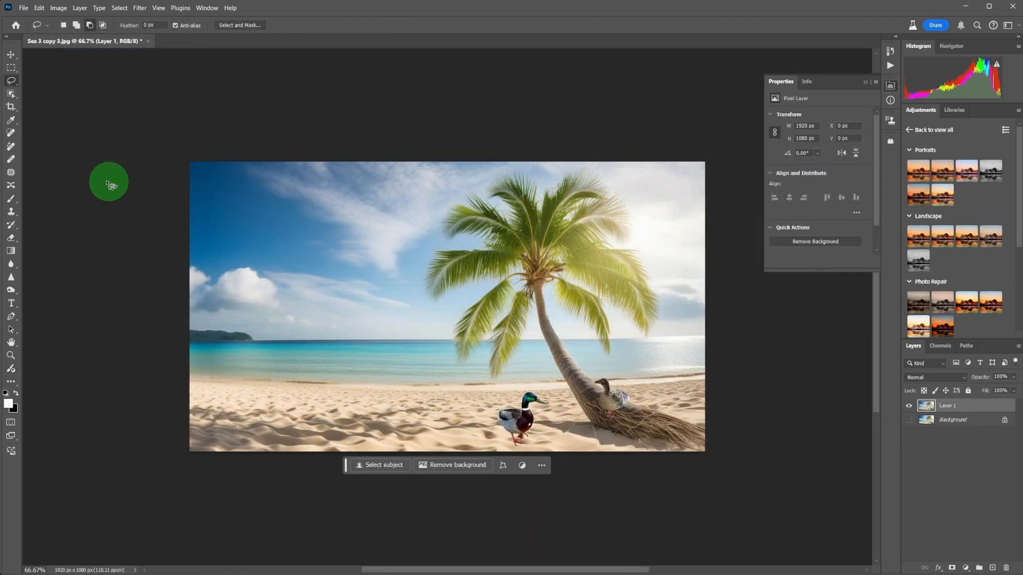
mouse_move(65, 162)
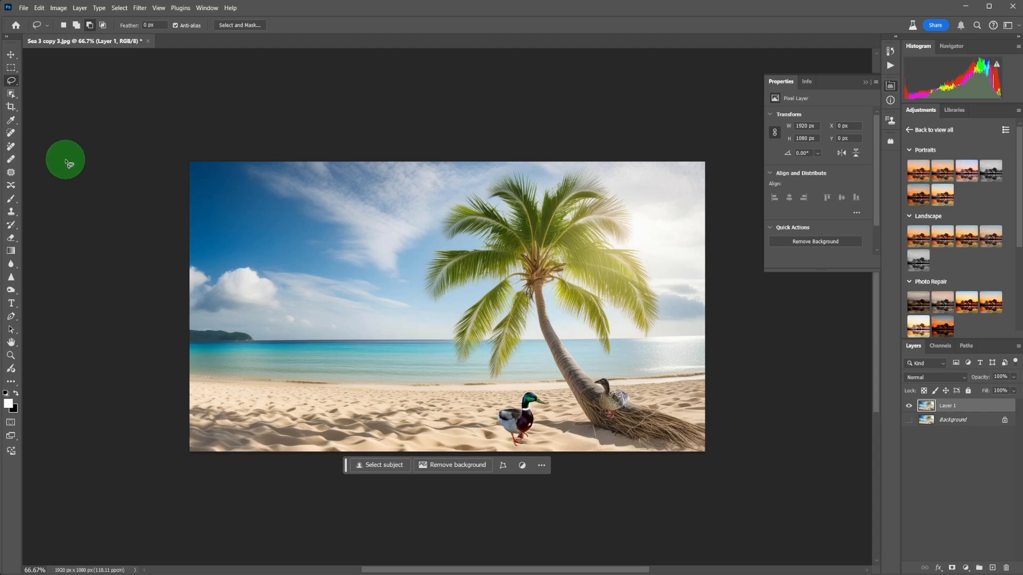
mouse_move(43, 99)
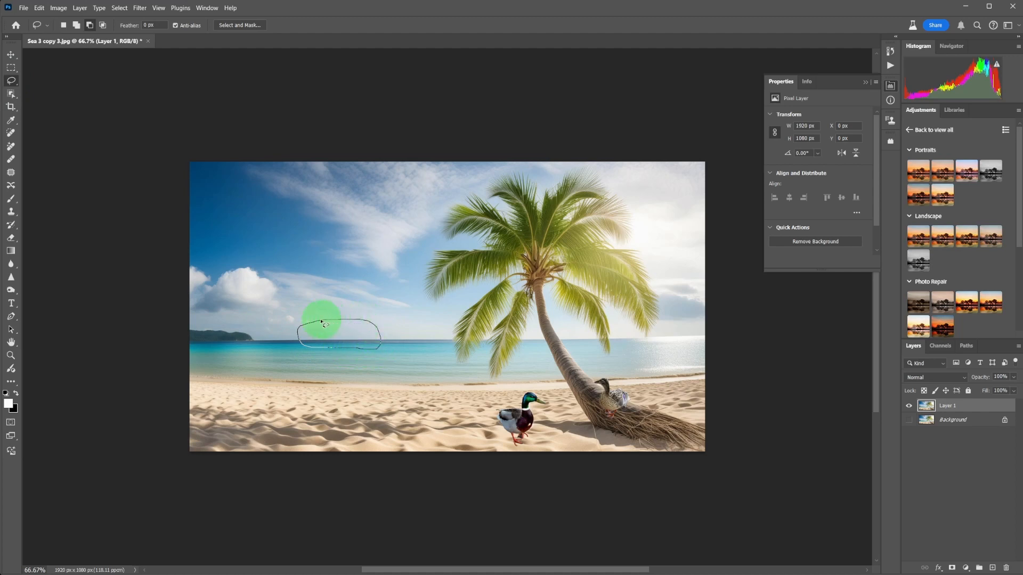
Generative Fill a 'cruise ship' into the outlined sea area on the horizon.
click(321, 324)
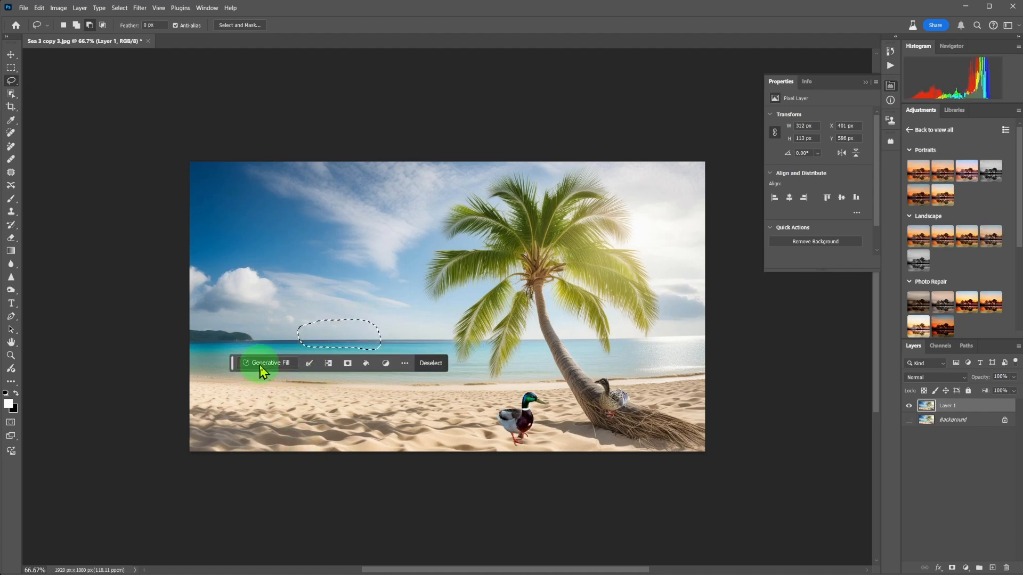
click(269, 363)
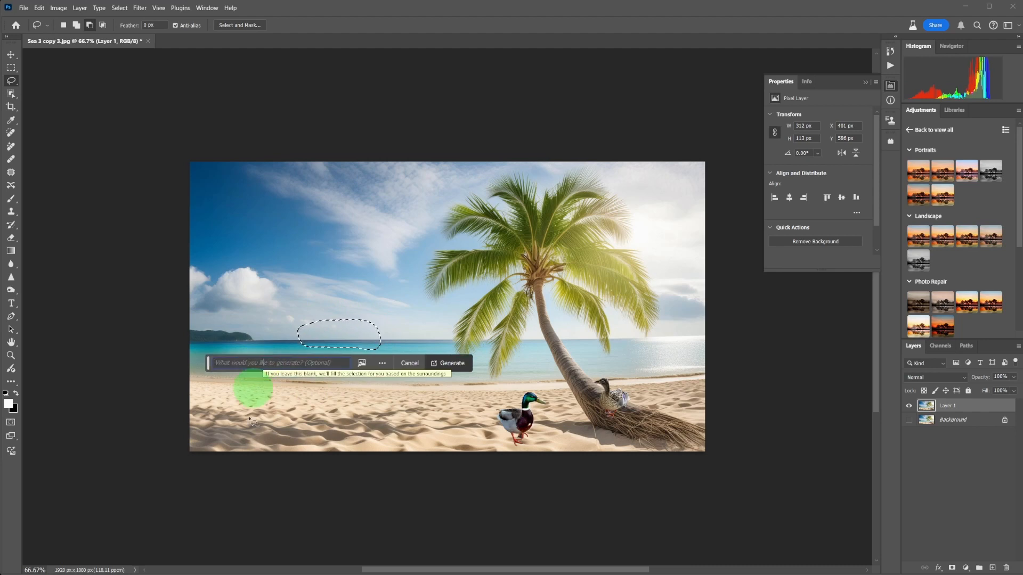
text(c)
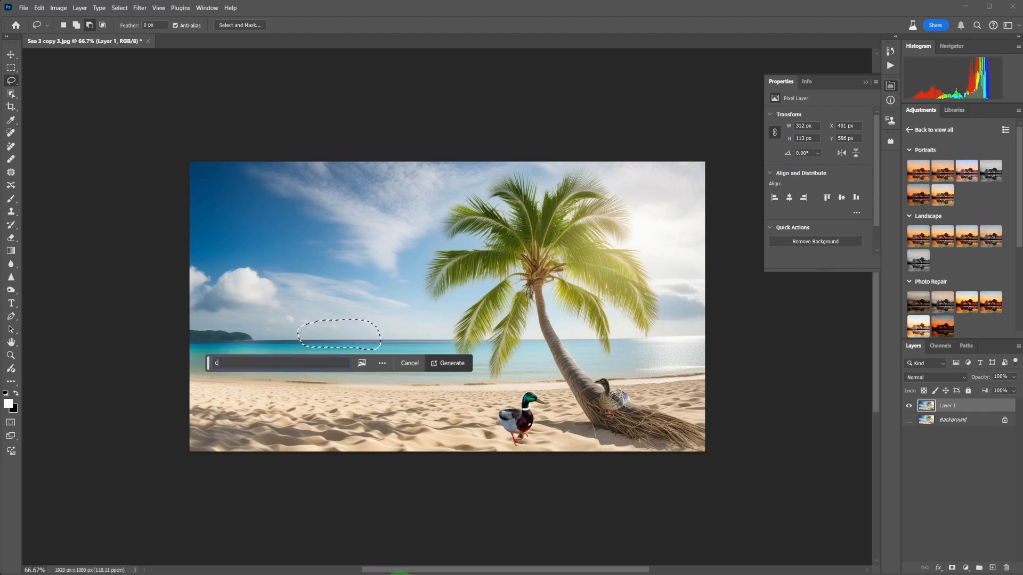
text(ruise ship)
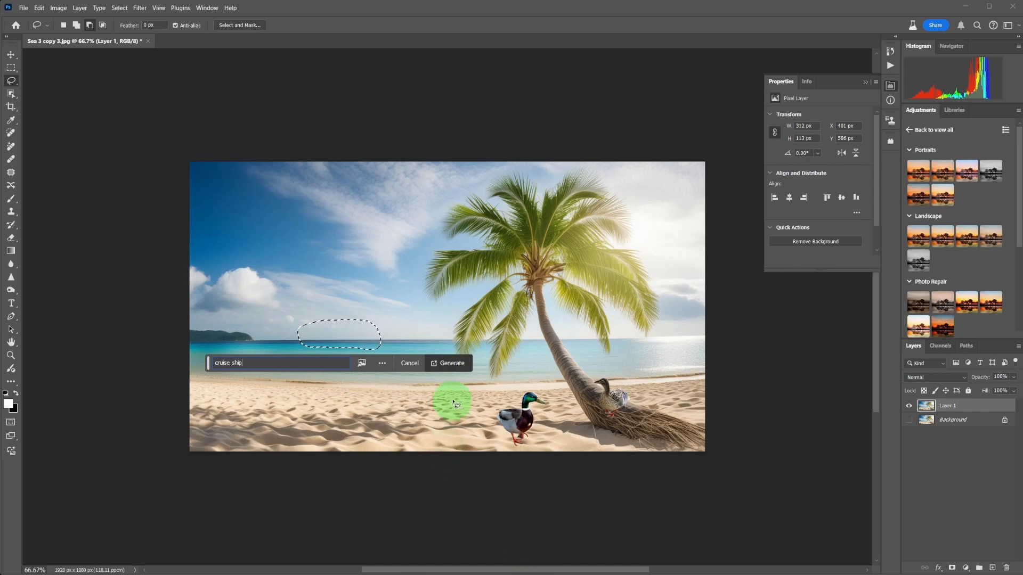
click(451, 364)
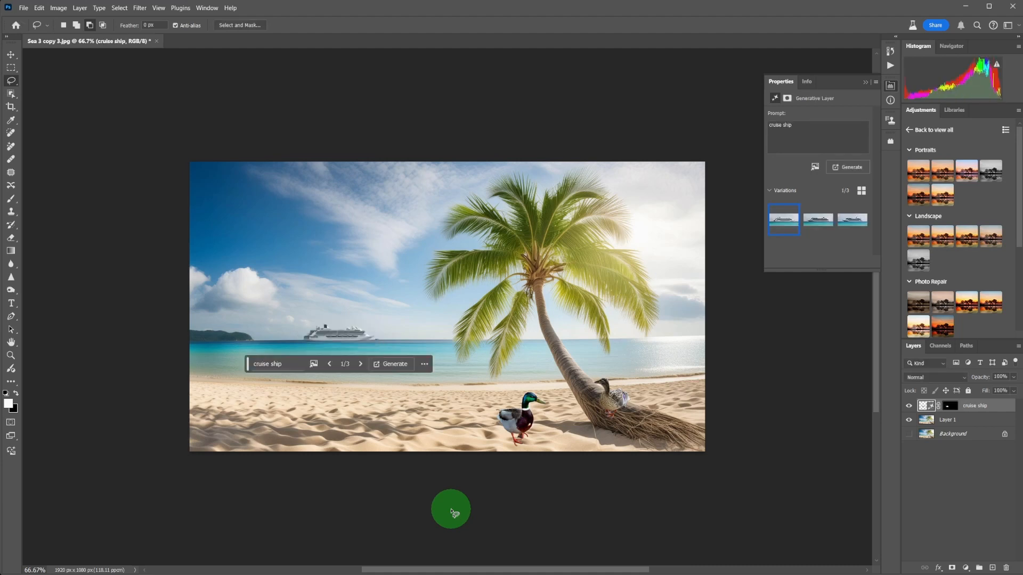
mouse_move(827, 298)
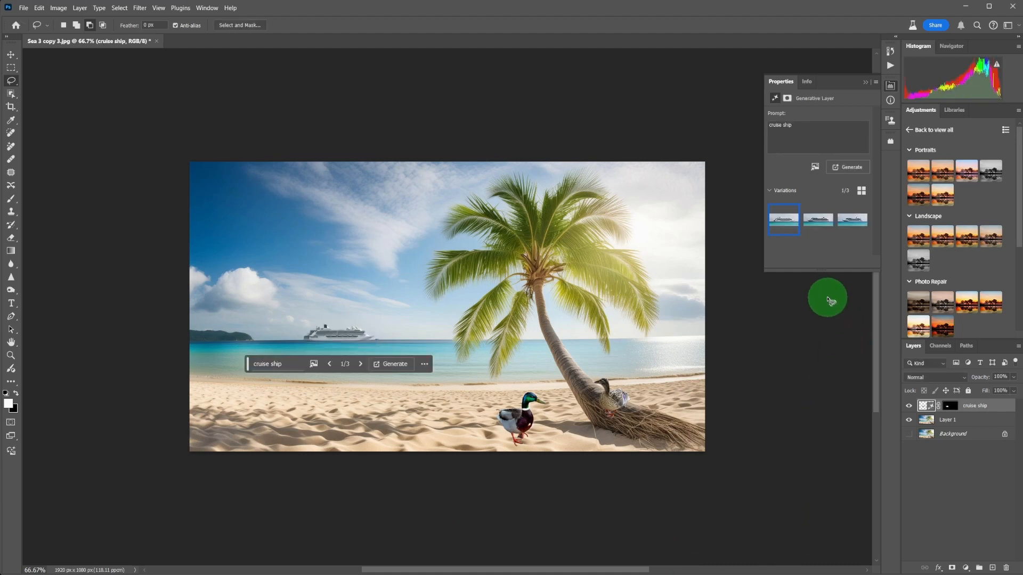
Browse the cruise ship variations and settle on the chosen one.
click(817, 220)
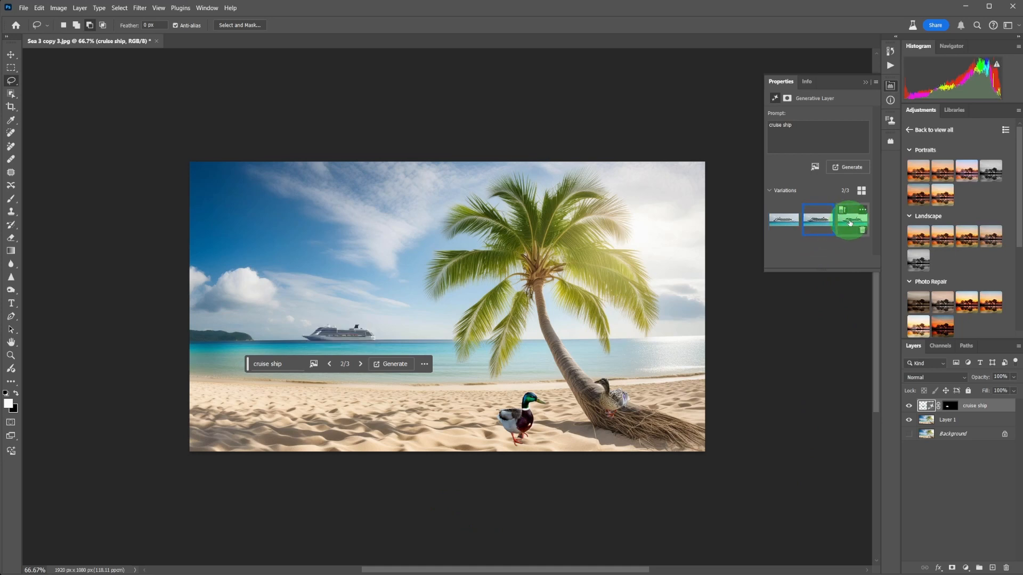
click(852, 219)
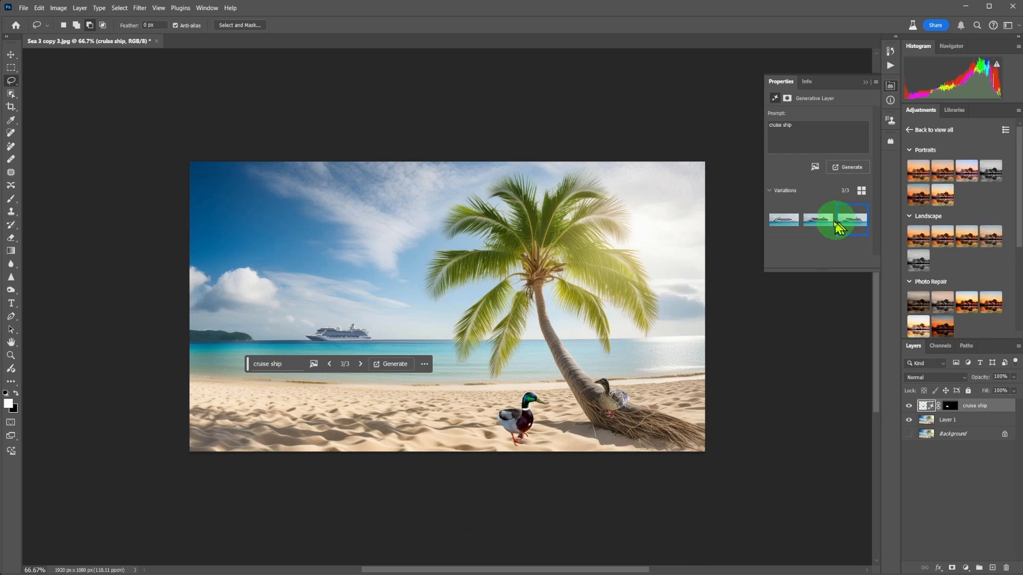
click(816, 218)
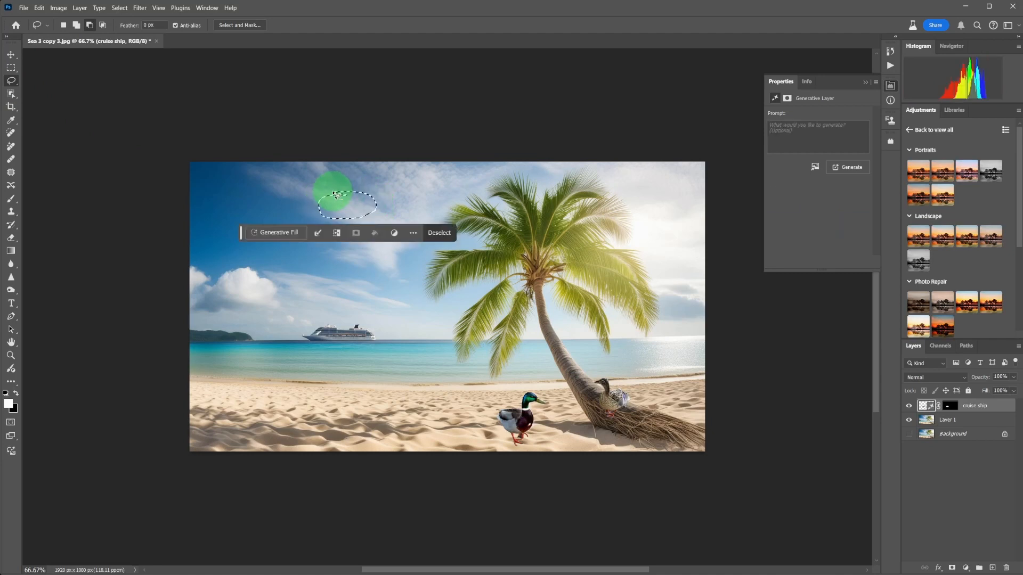
Generate the seagull in the sky selection and lasso the next area on the beach.
click(851, 167)
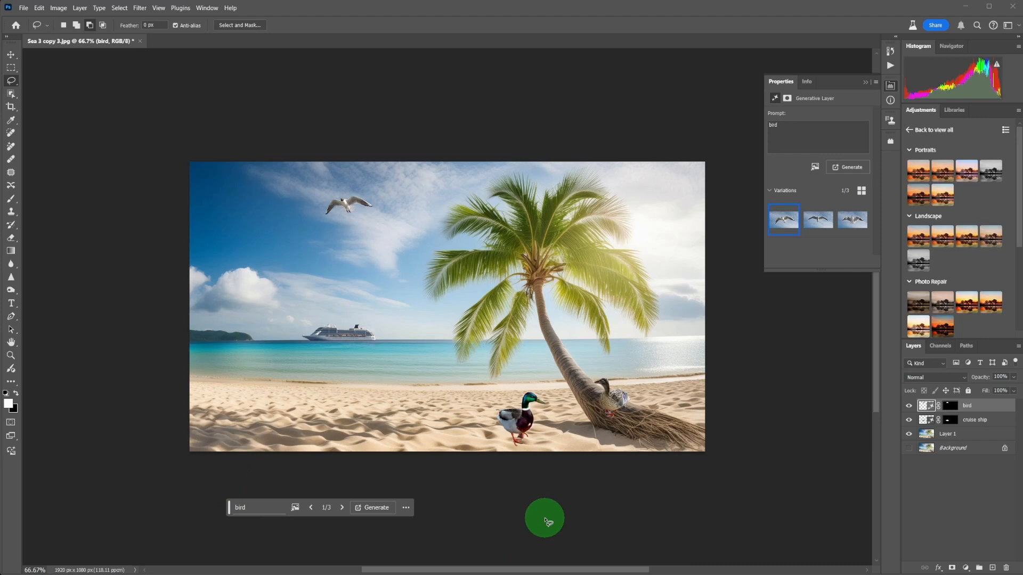
click(375, 507)
text(stones)
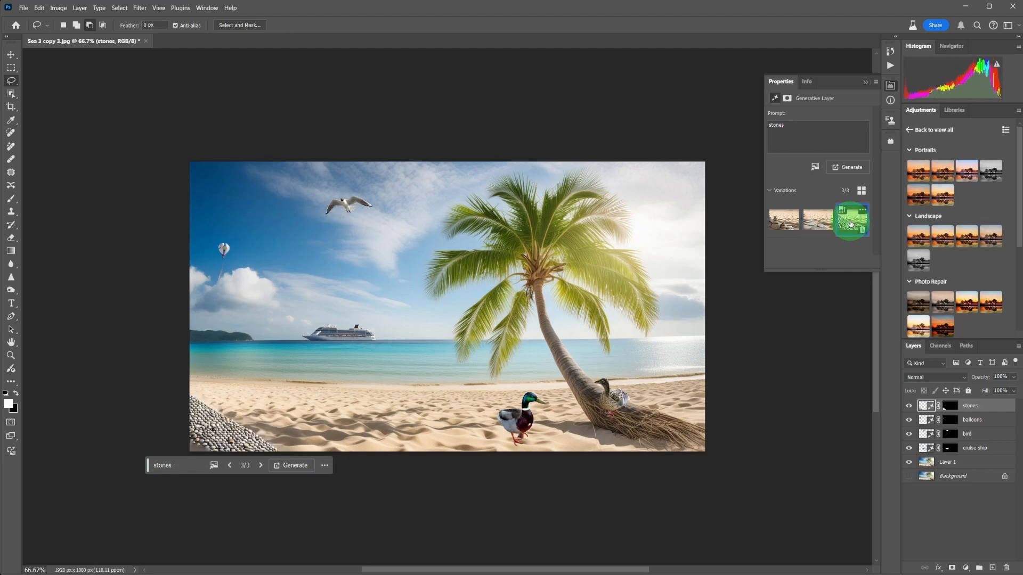
Generate more stone variations, compare the new pebble thumbnails and apply the third one.
click(851, 220)
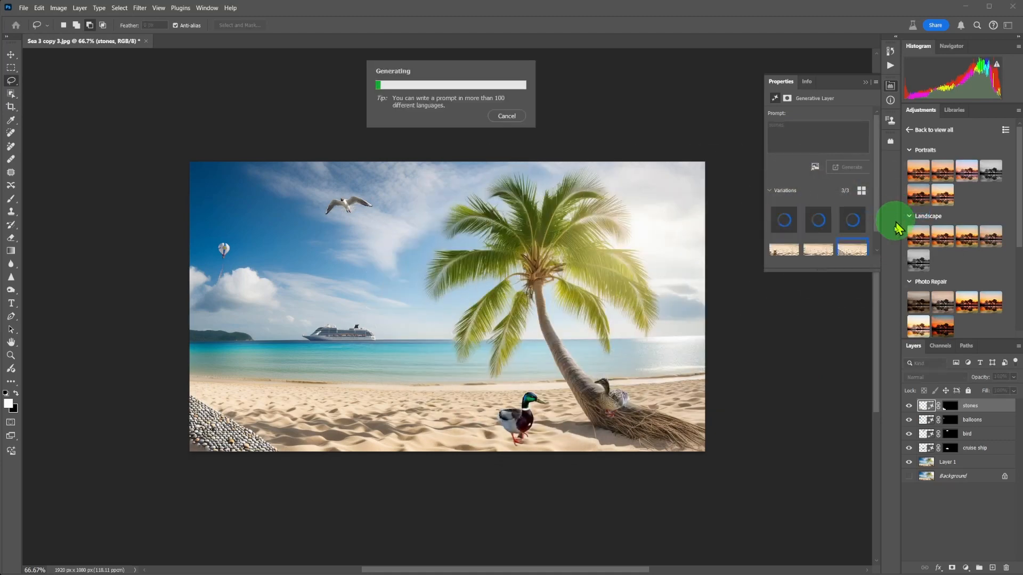
mouse_move(893, 377)
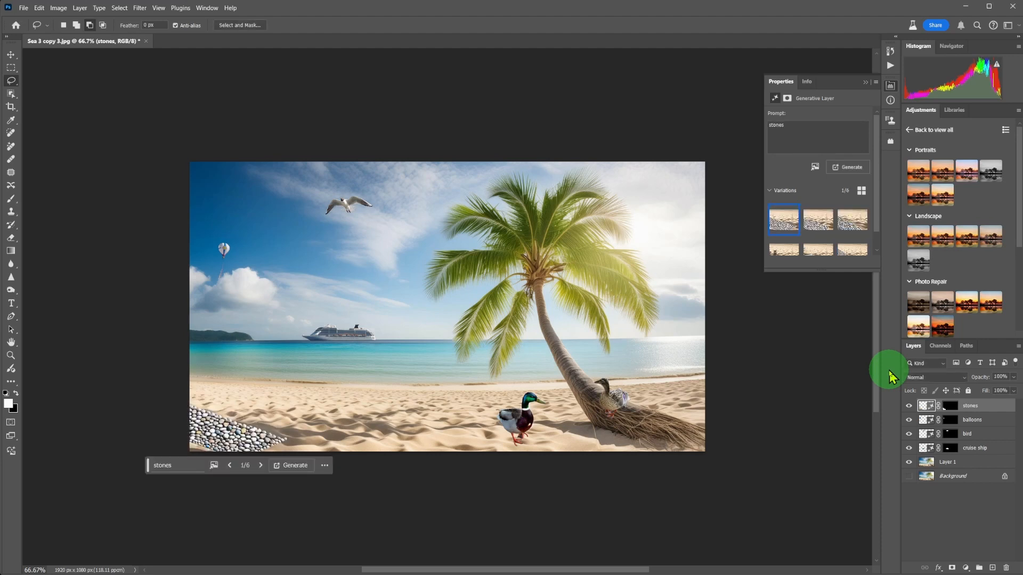
mouse_move(880, 334)
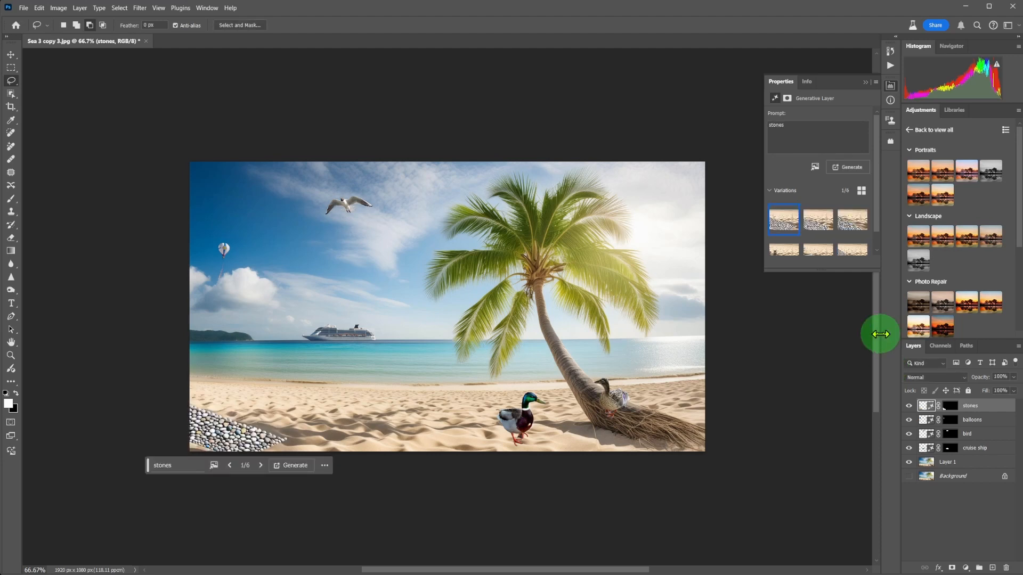
click(818, 219)
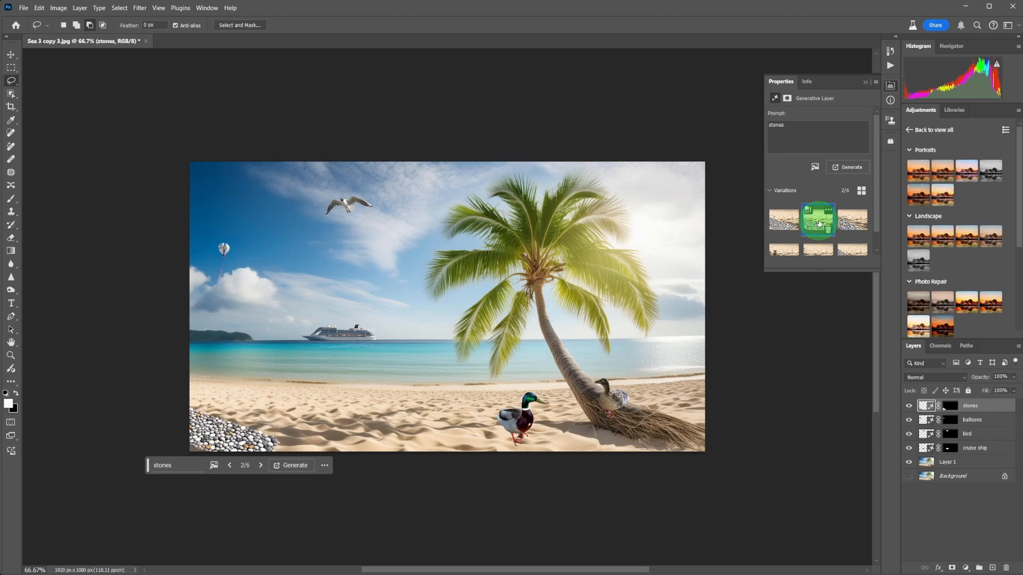
click(851, 220)
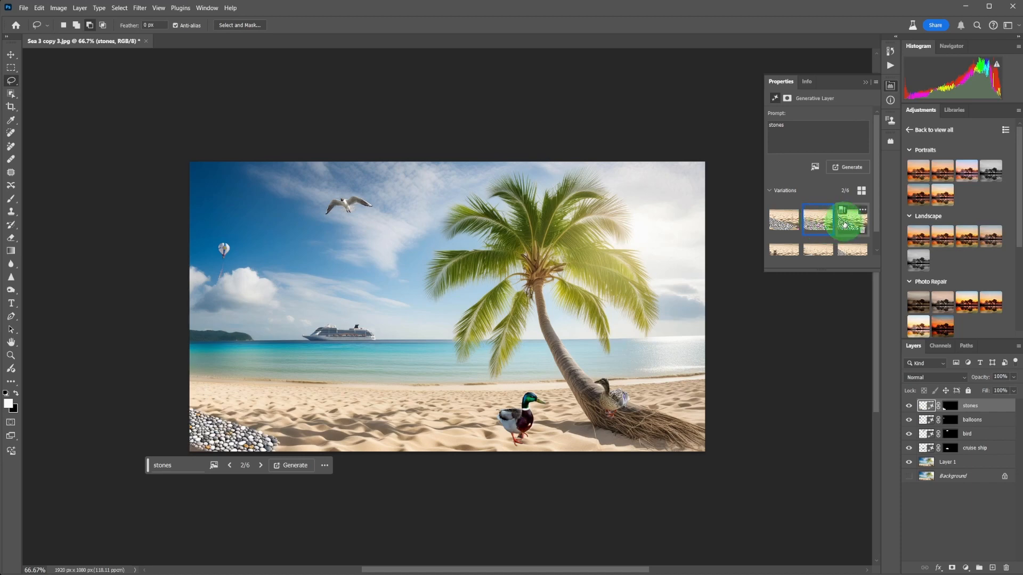
click(260, 466)
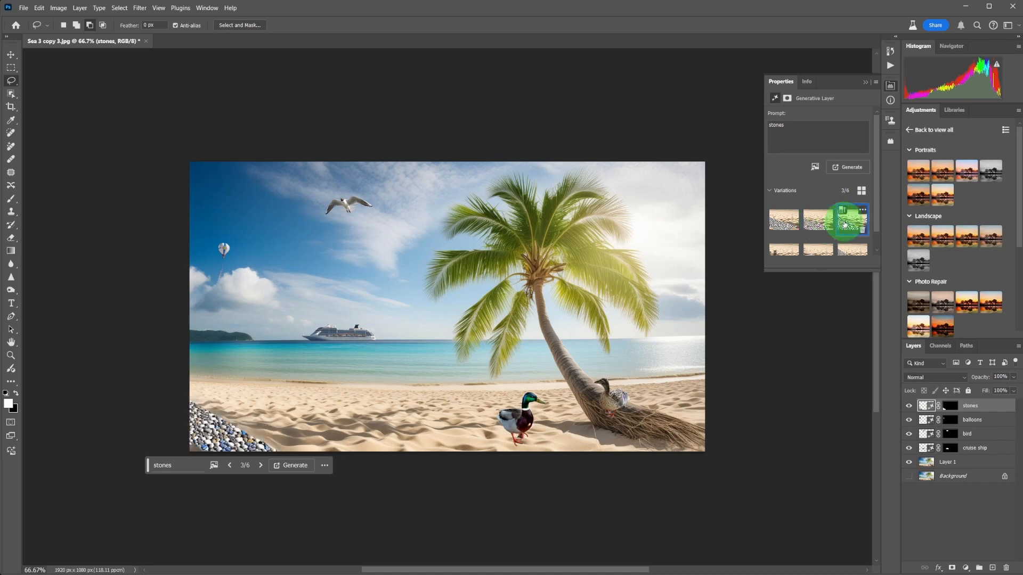
click(225, 41)
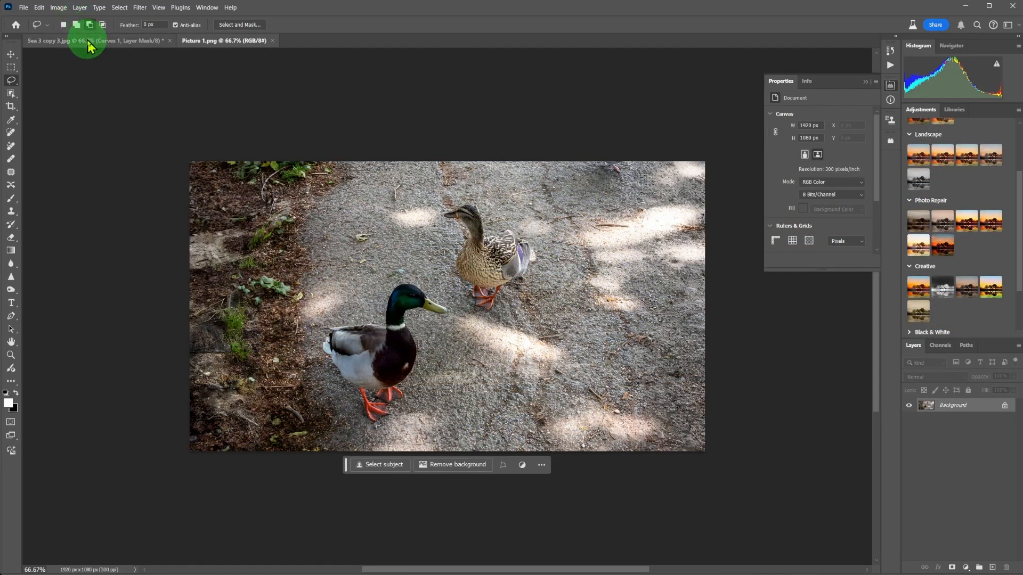
Switch back to the Sea 3 copy 3.jpg beach composite document.
click(78, 41)
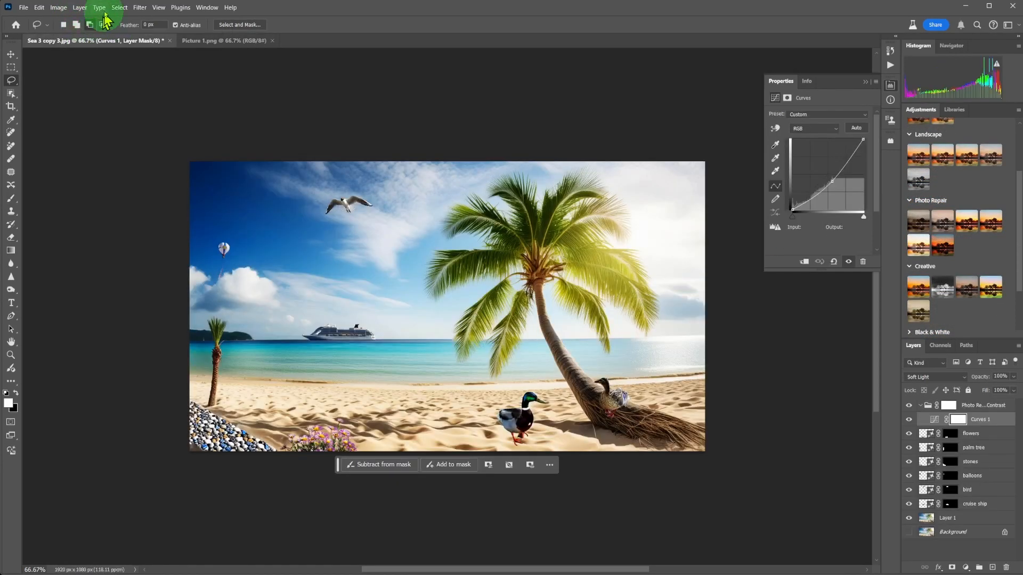